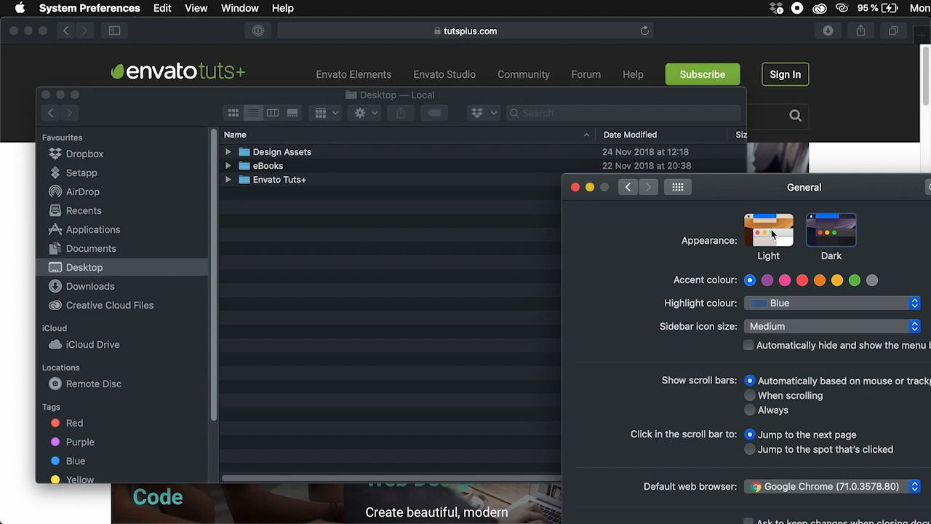
Flip the Mac appearance to Light, back to Dark, then close System Preferences
{"action": "left_click", "coordinate": [768, 229]}
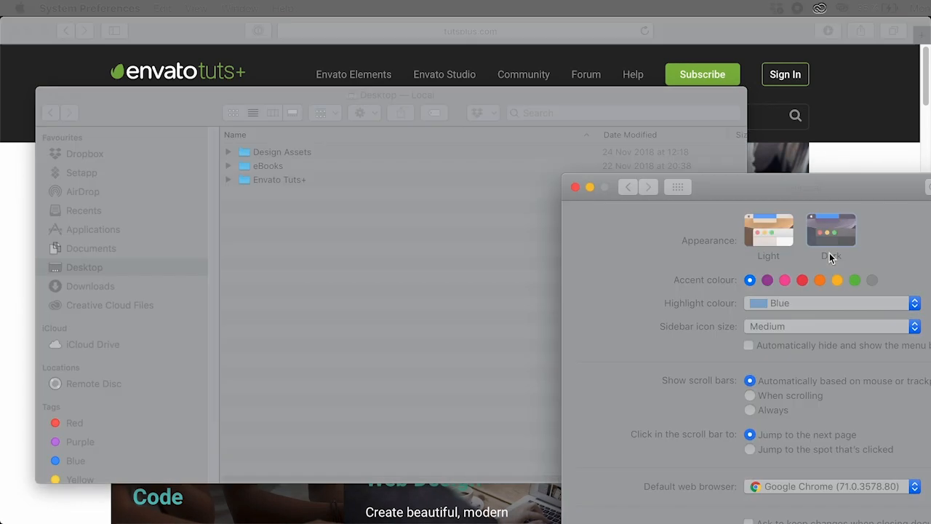
{"action": "left_click", "coordinate": [677, 186]}
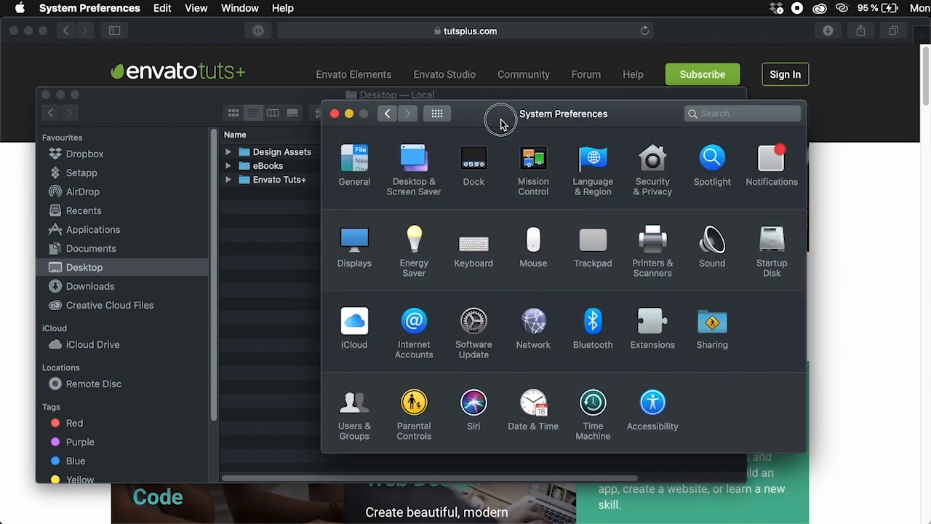
{"action": "left_click", "coordinate": [354, 164]}
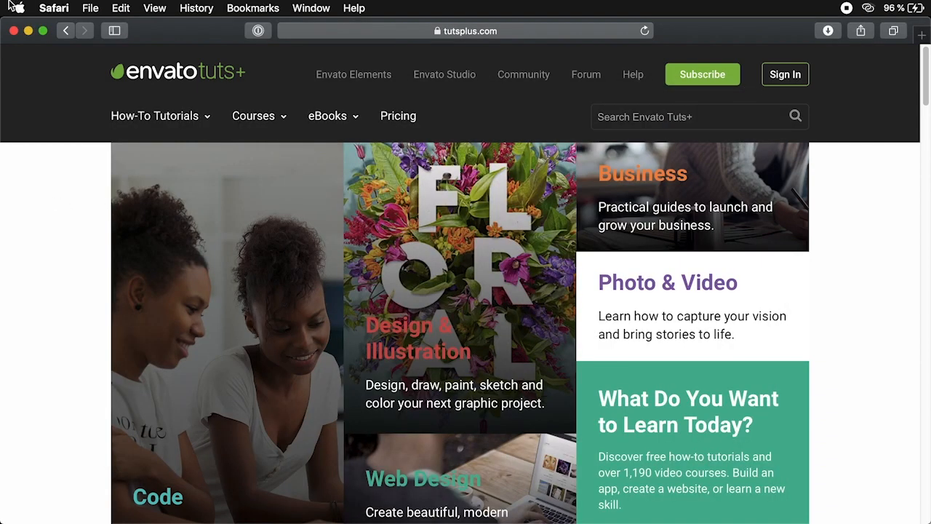
{"action": "left_click", "coordinate": [20, 8]}
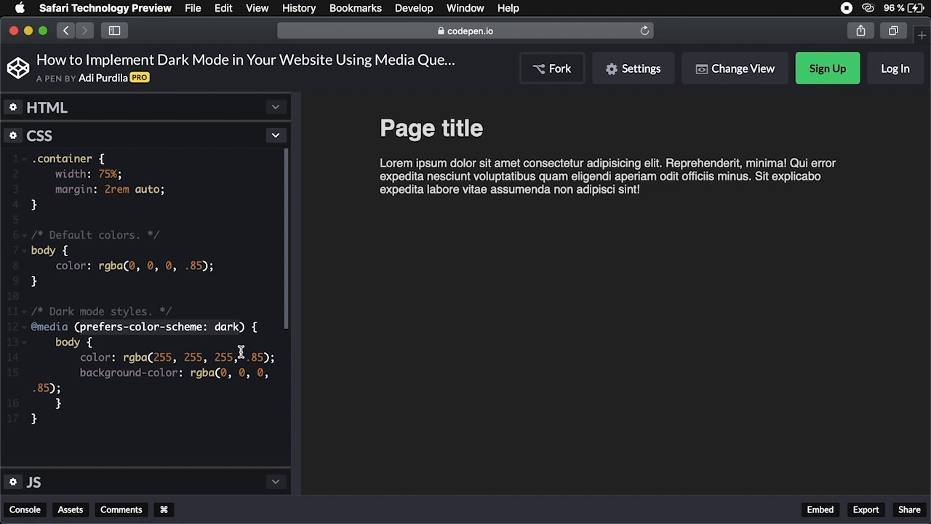
{"action": "mouse_move", "coordinate": [101, 342]}
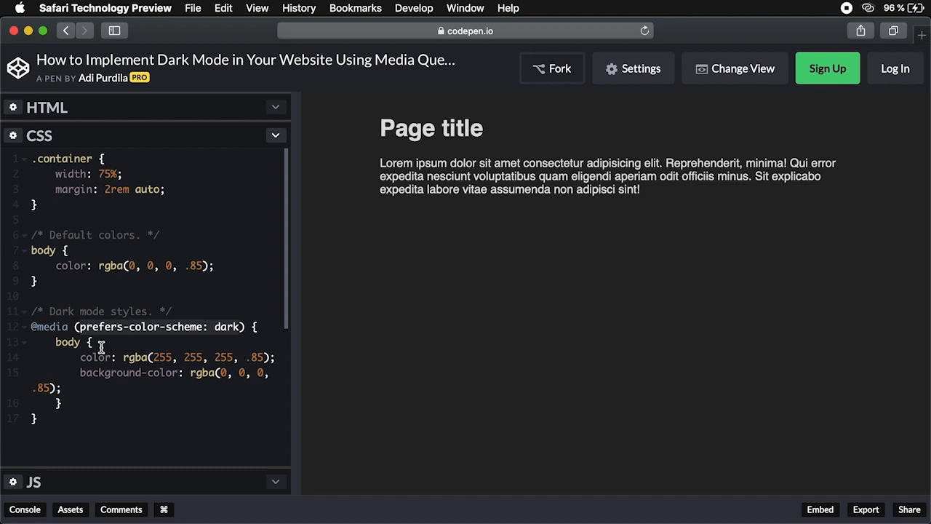
Drag across the CSS panel while reviewing the prefers-color-scheme: dark media query
{"action": "left_click_drag", "start_coordinate": [102, 342], "coordinate": [62, 403]}
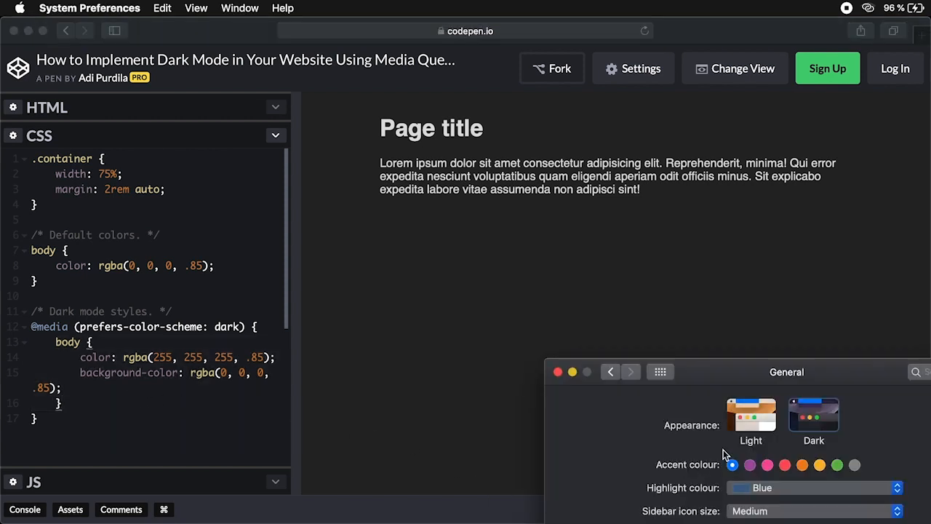
Switch appearance to Light, then Dark, watching the pen preview turn white and dark
{"action": "left_click", "coordinate": [750, 415]}
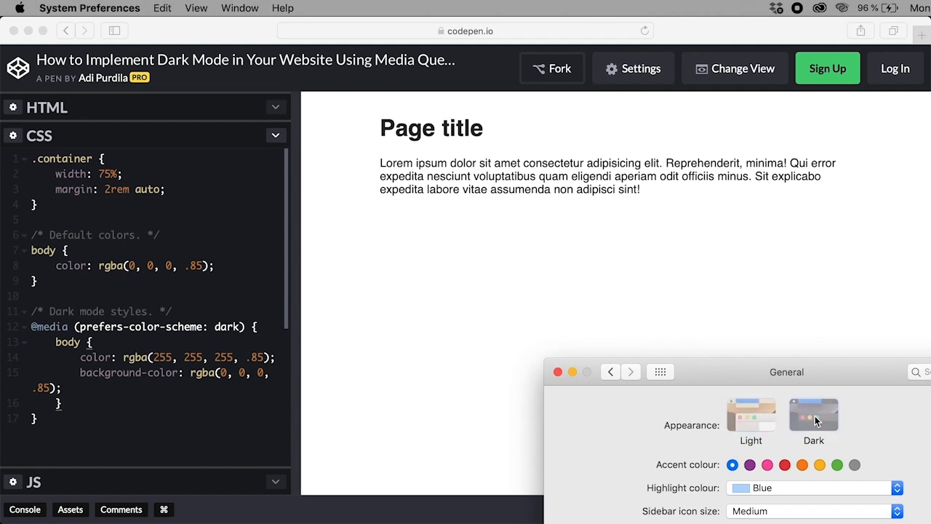
{"action": "left_click", "coordinate": [813, 414]}
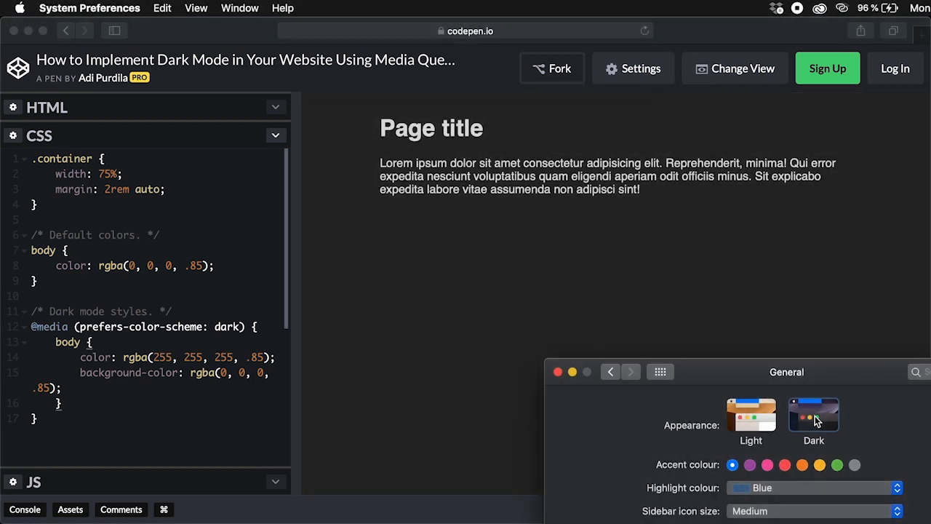
{"action": "left_click", "coordinate": [750, 415]}
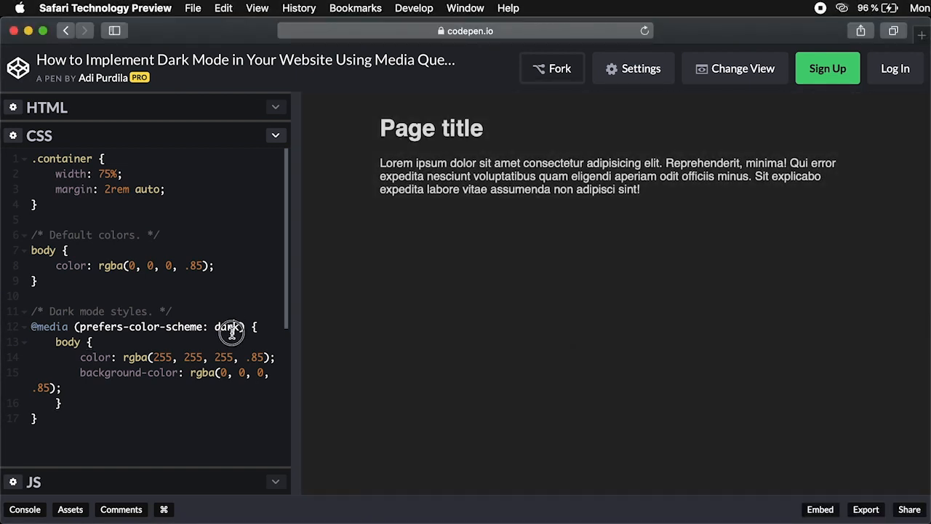
{"action": "type", "text": "light"}
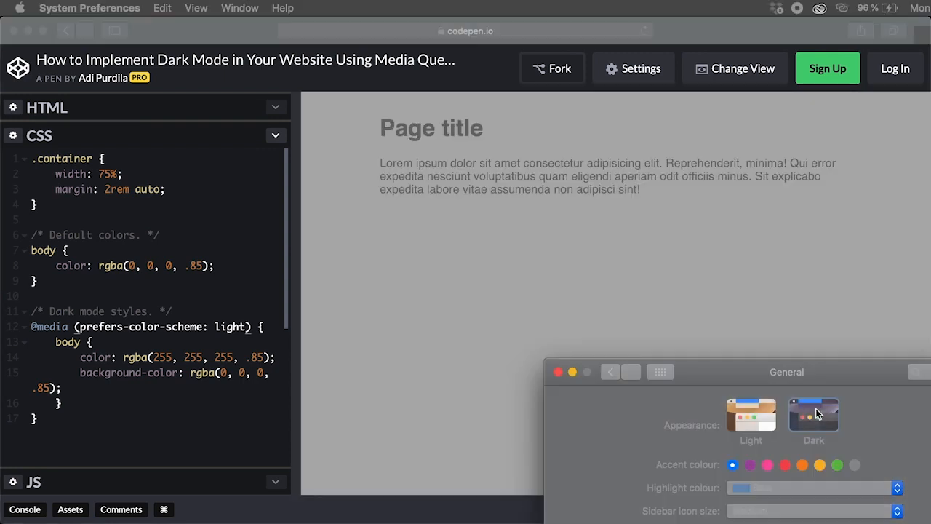
{"action": "left_click", "coordinate": [750, 415]}
{"action": "type", "text": "dark"}
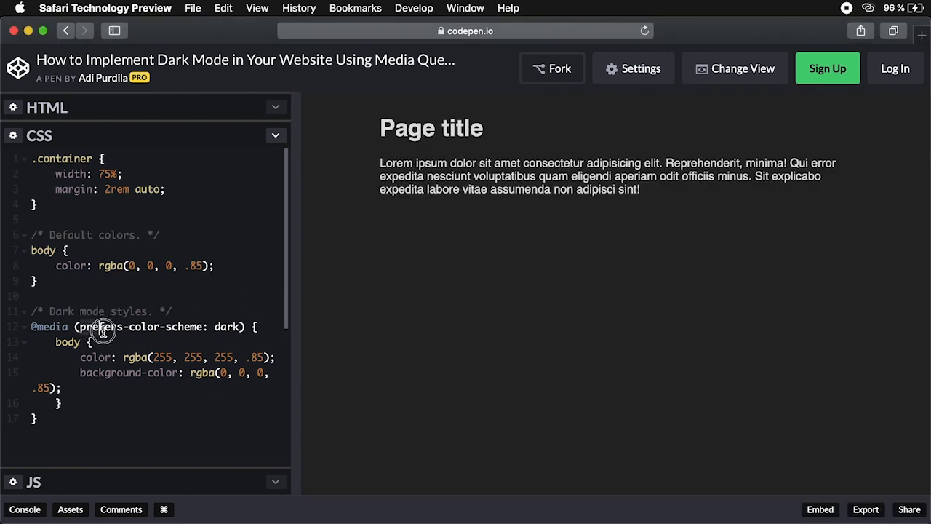
{"action": "mouse_move", "coordinate": [241, 352]}
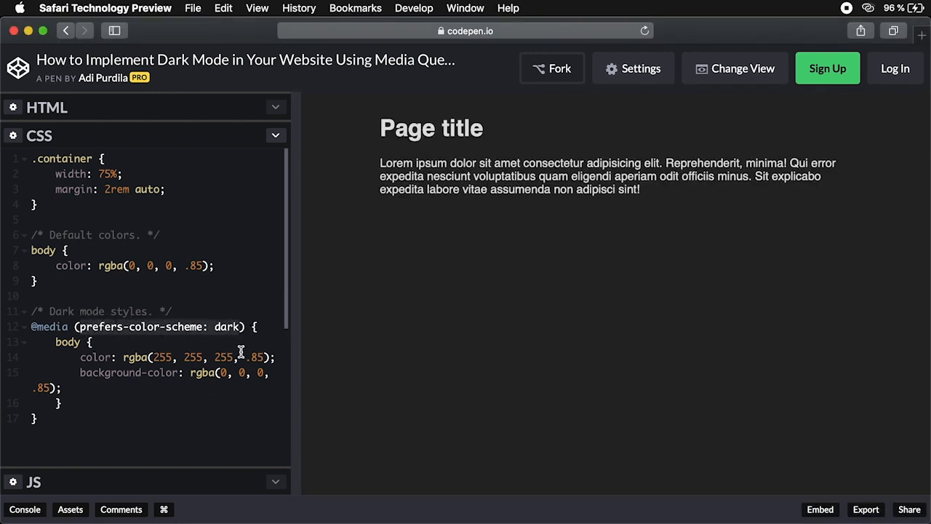
{"action": "mouse_move", "coordinate": [130, 347]}
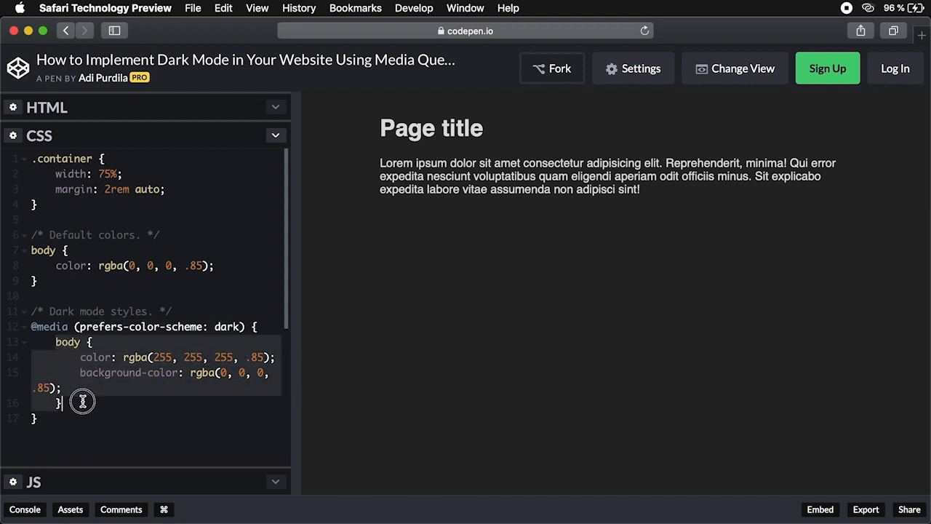
{"action": "left_click", "coordinate": [133, 401]}
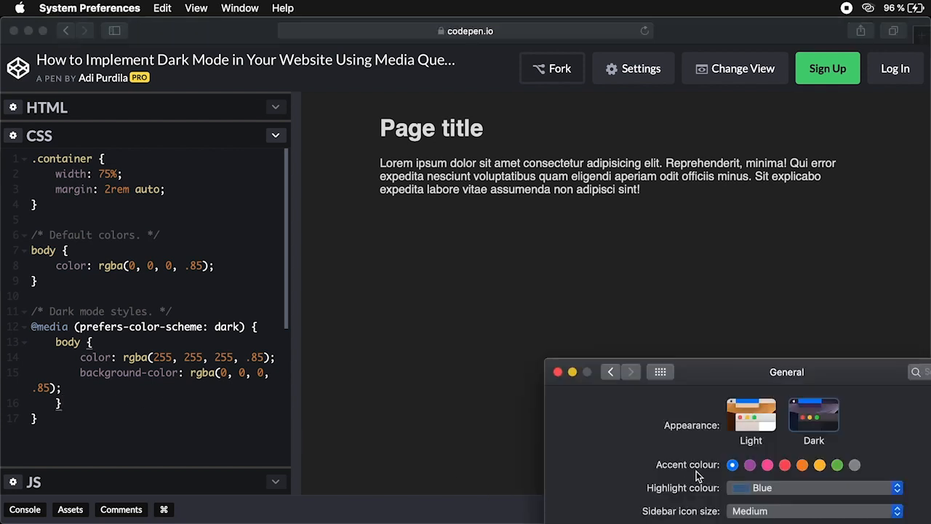
Select the Light appearance thumbnail, then click the Dark thumbnail in General preferences
{"action": "left_click", "coordinate": [750, 414]}
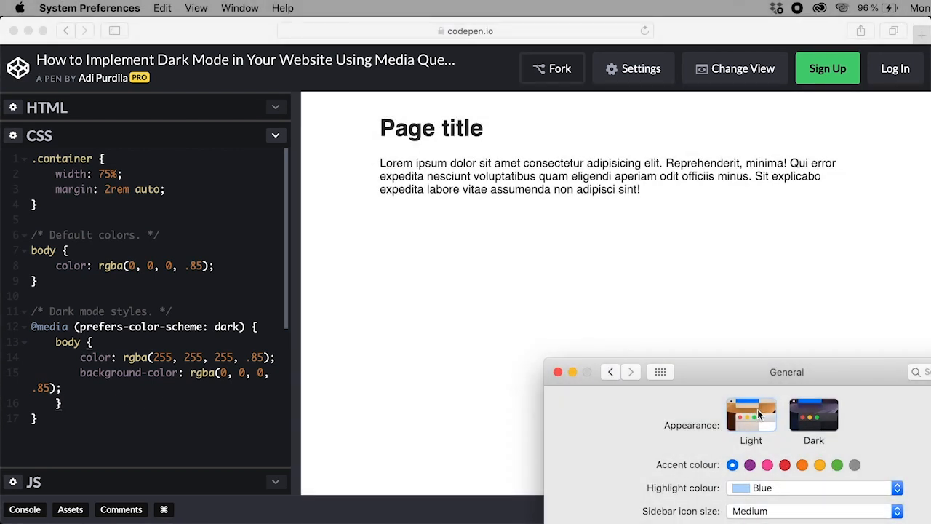
{"action": "left_click", "coordinate": [813, 415]}
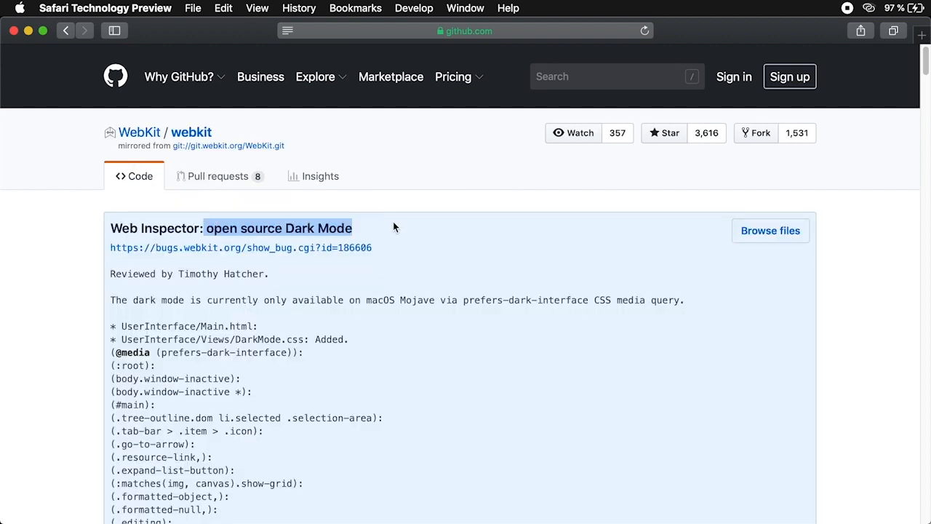
Scroll down the WebKit 'Web Inspector: open source Dark Mode' commit message
{"action": "scroll", "scroll_direction": "down", "scroll_amount": 3}
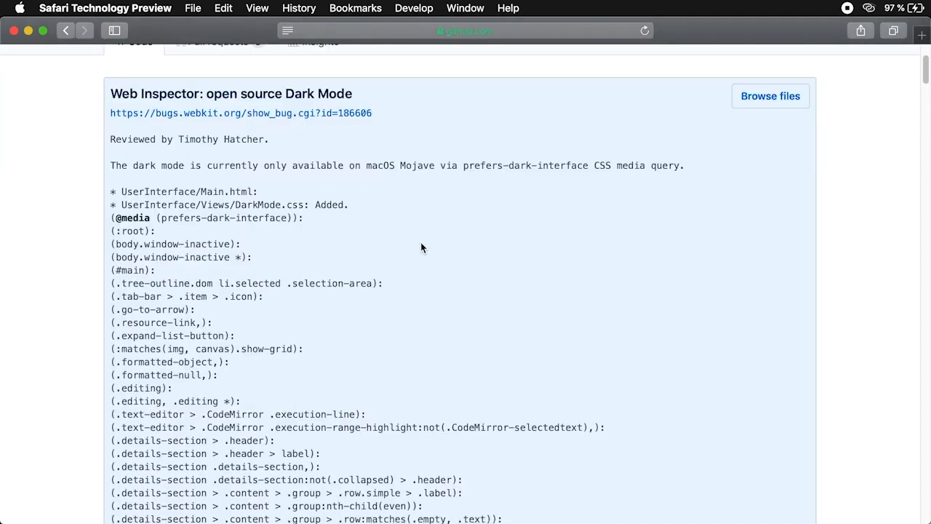